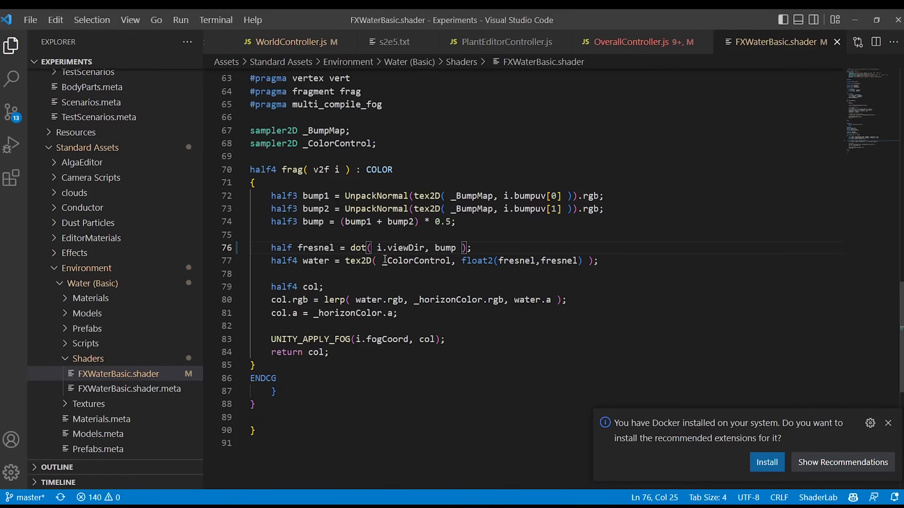
Edit the fresnel dot-product line (line 76) in the FXWaterBasic fragment function.
{"action": "type", "text": "-5"}
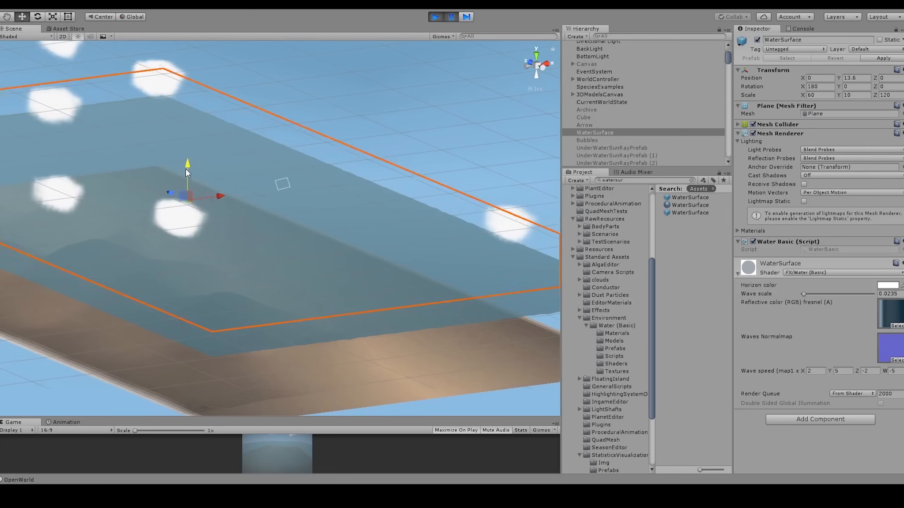
Lower the WaterSurface plane from Y 13.6 to -26 and view the game full-size in Play mode.
{"action": "left_click_drag", "start_coordinate": [187, 165], "coordinate": [187, 178]}
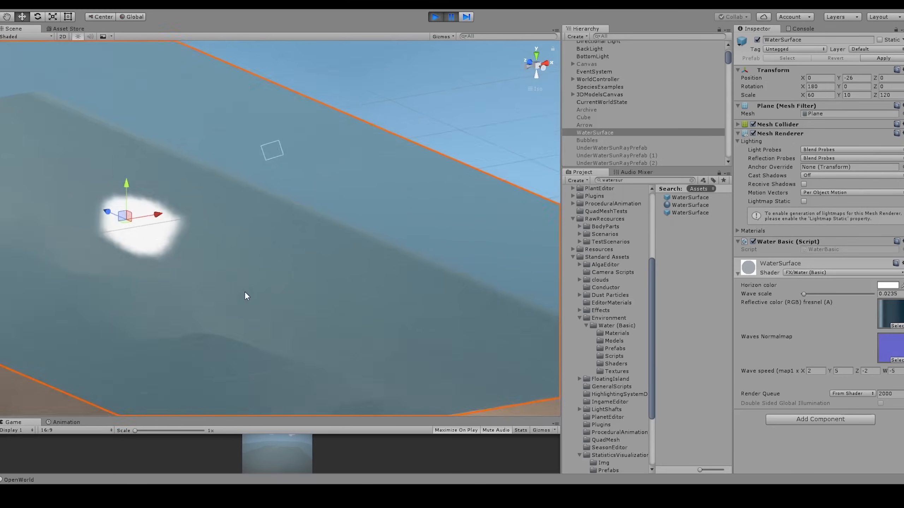
{"action": "left_click", "coordinate": [434, 16]}
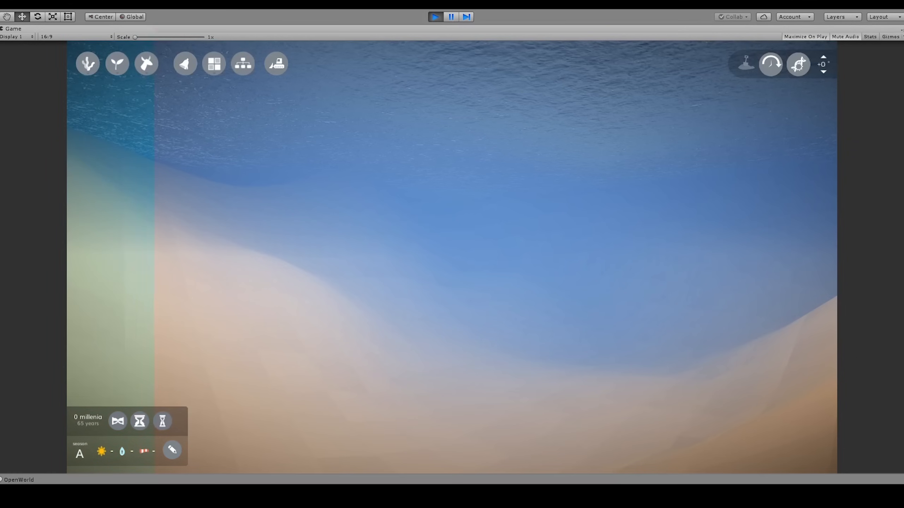
Switch to the AlgaEditor scene and select the bubbles particle emitter.
{"action": "left_click", "coordinate": [450, 17]}
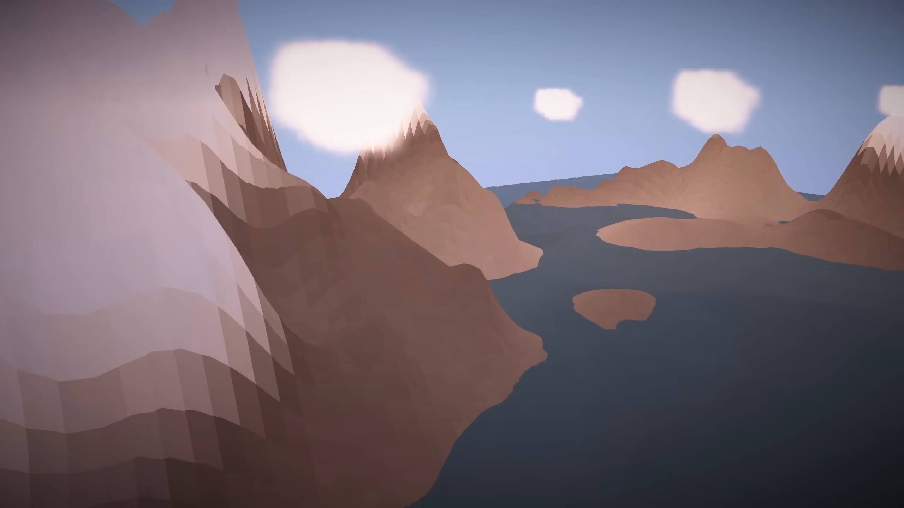
{"action": "left_click", "coordinate": [435, 16]}
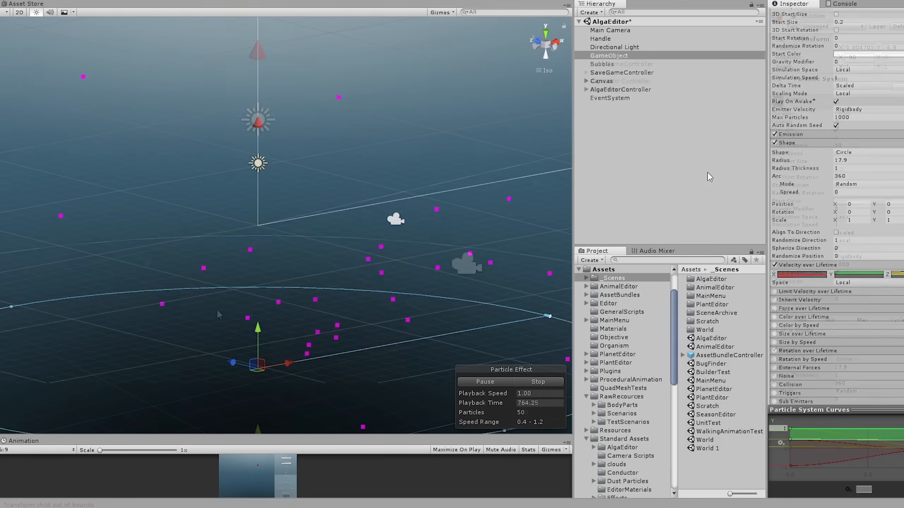
Select UnderWaterSunRayPrefab in the world scene to inspect its light quad and script.
{"action": "left_click", "coordinate": [602, 55]}
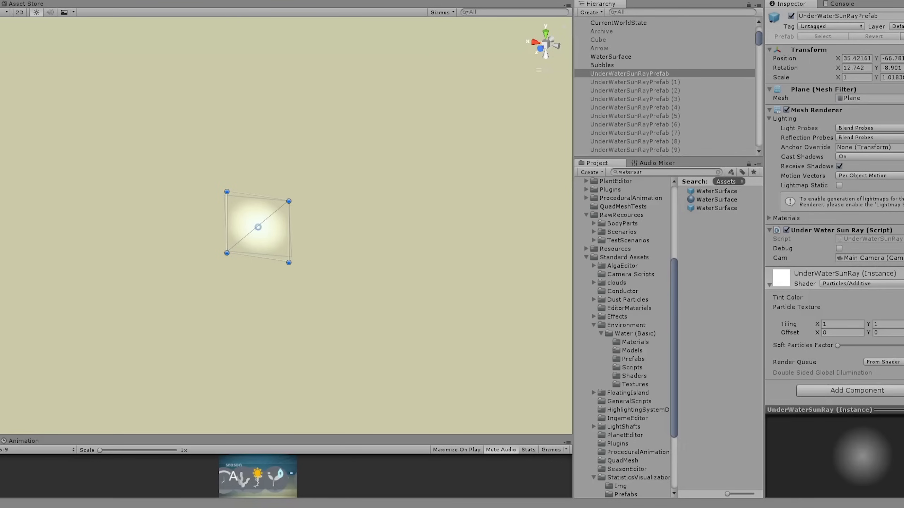
{"action": "mouse_move", "coordinate": [255, 255]}
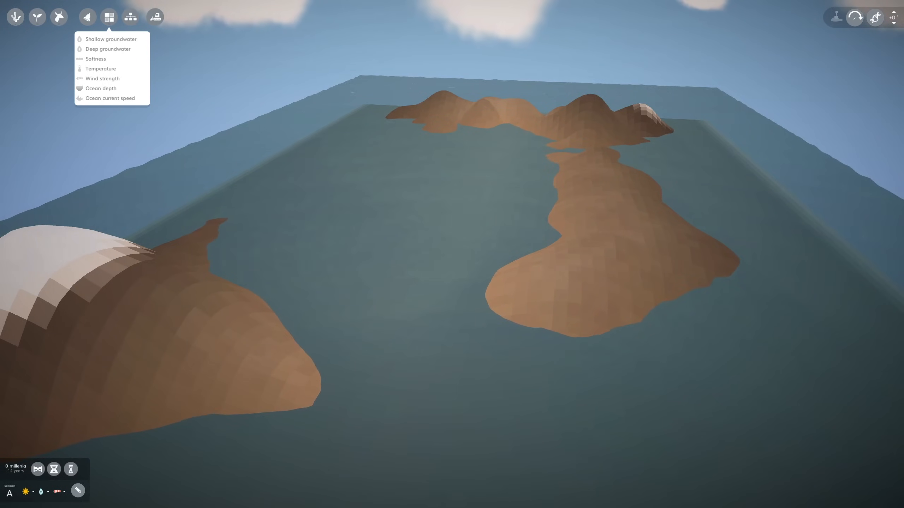
Colour the terrain by soil Softness and start a new species in the alga editor.
{"action": "left_click", "coordinate": [96, 58]}
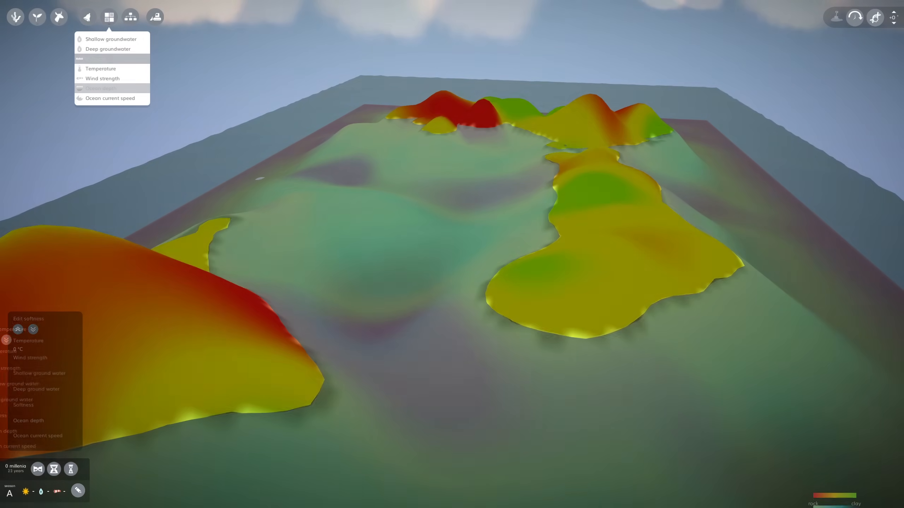
{"action": "left_click", "coordinate": [109, 88]}
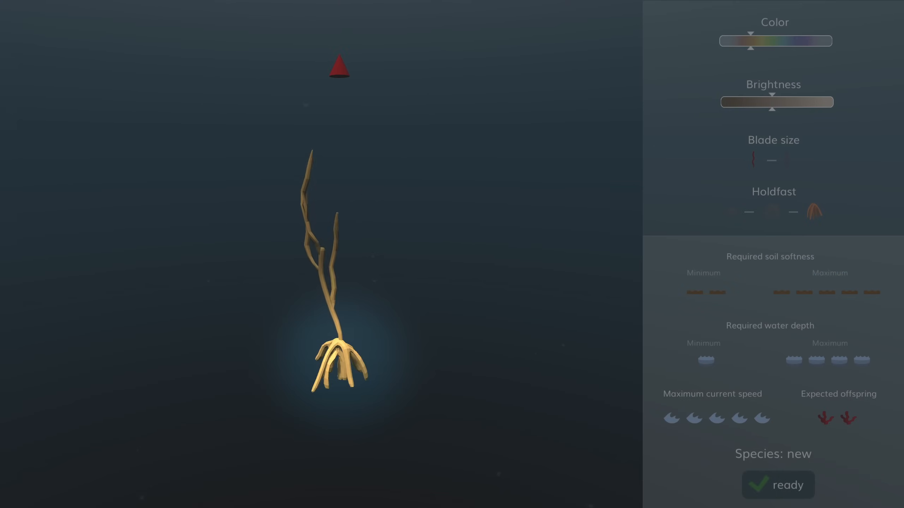
Choose the large Blade size and the middle Holdfast option for the alga.
{"action": "left_click", "coordinate": [771, 211]}
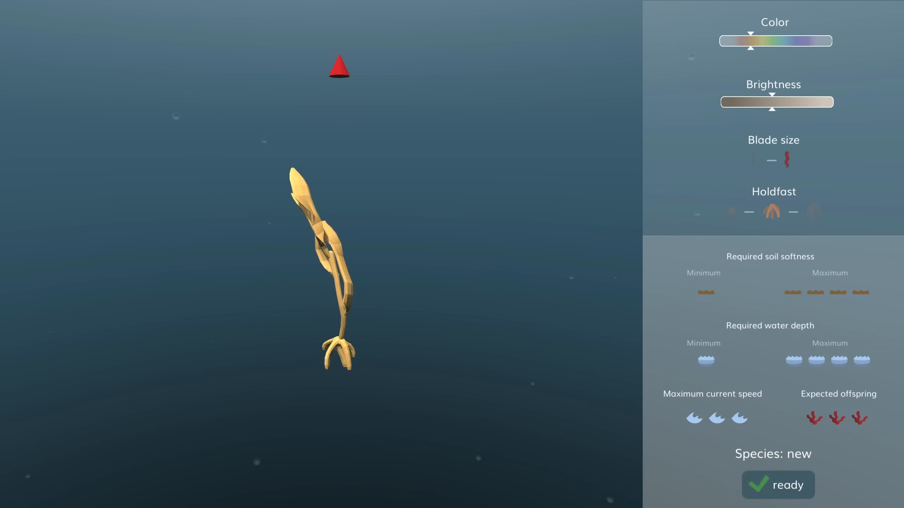
{"action": "left_click", "coordinate": [776, 484]}
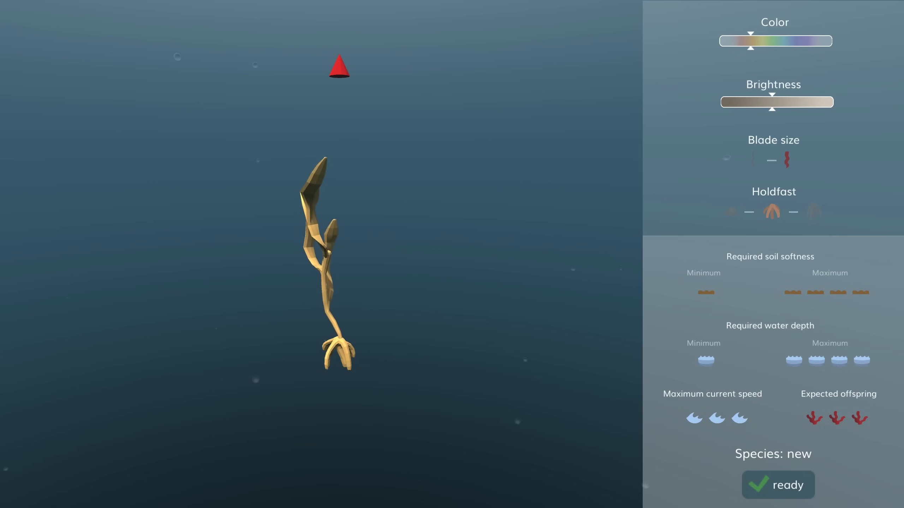
Recolour the alga pale violet with small blades, then switch over to Blender.
{"action": "left_click", "coordinate": [751, 159]}
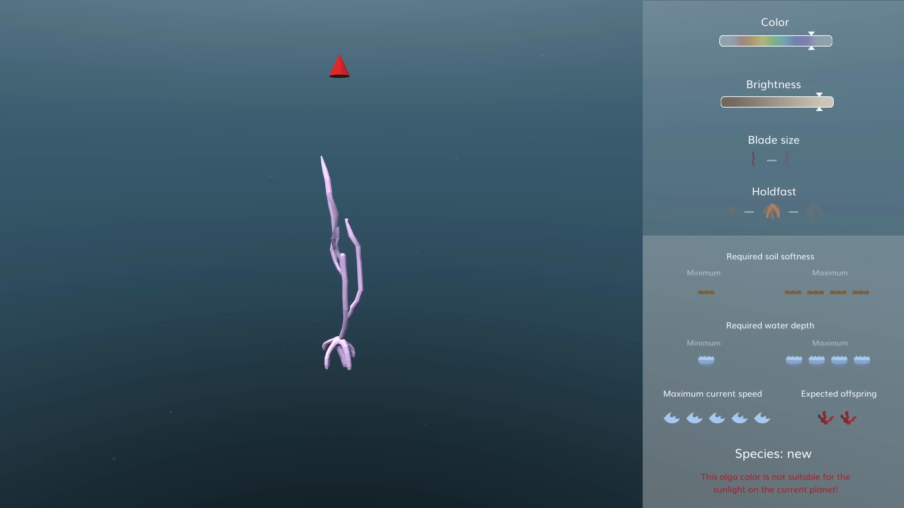
{"action": "key", "text": "alt+tab"}
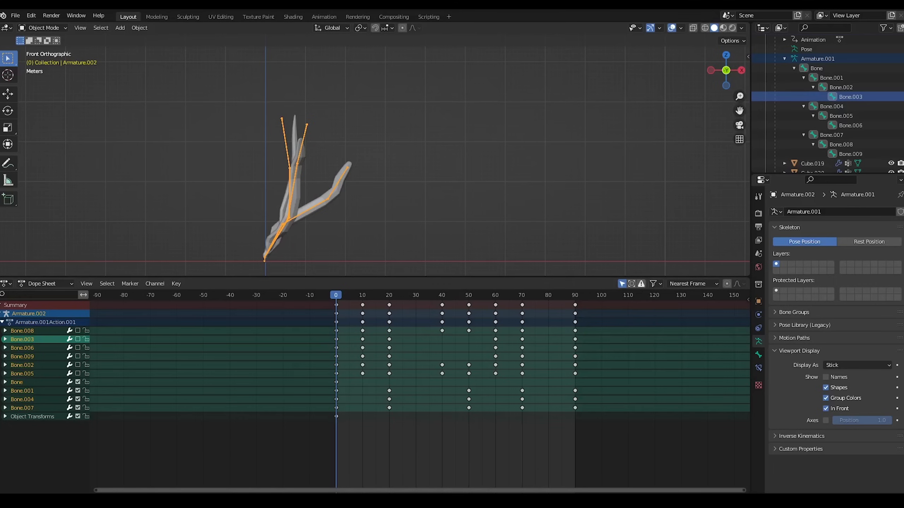
{"action": "mouse_move", "coordinate": [395, 211]}
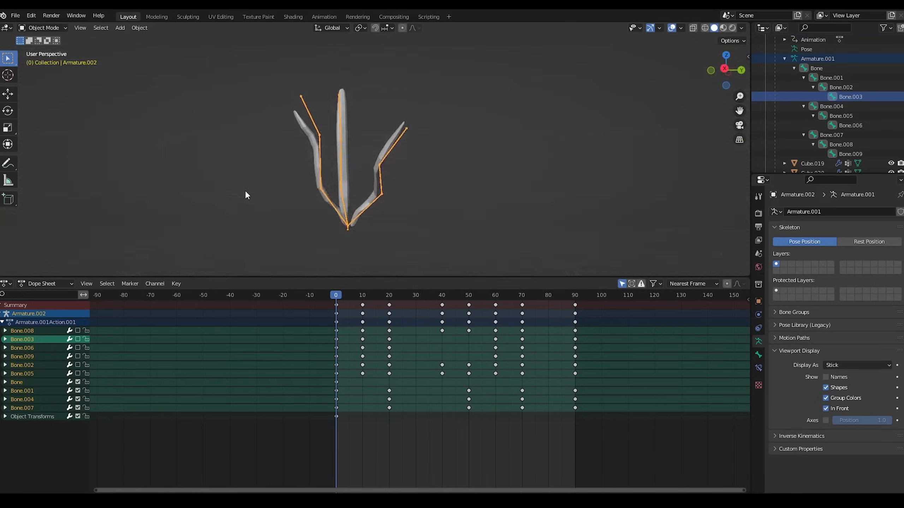
Face the alga from the front and list only Bone.002, Bone.005 and Bone.008 keyframes during playback.
{"action": "left_click_drag", "start_coordinate": [245, 195], "coordinate": [381, 192]}
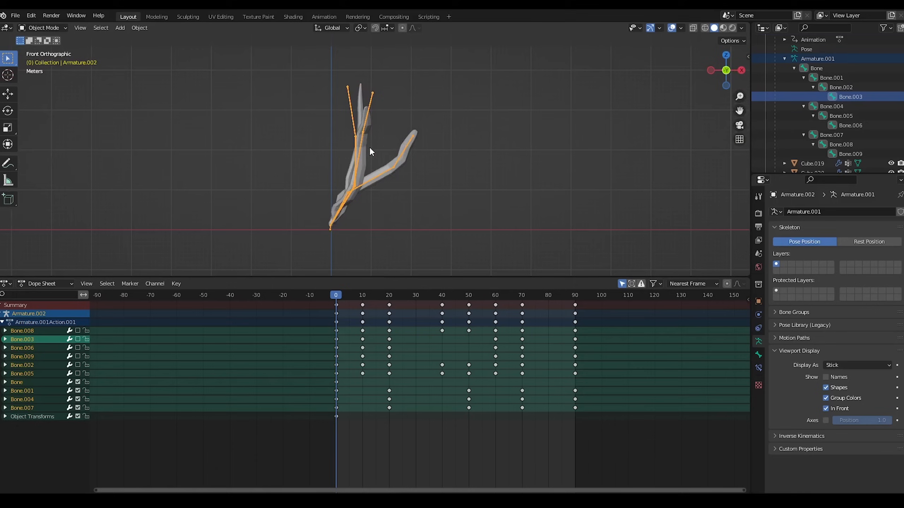
{"action": "mouse_move", "coordinate": [362, 200]}
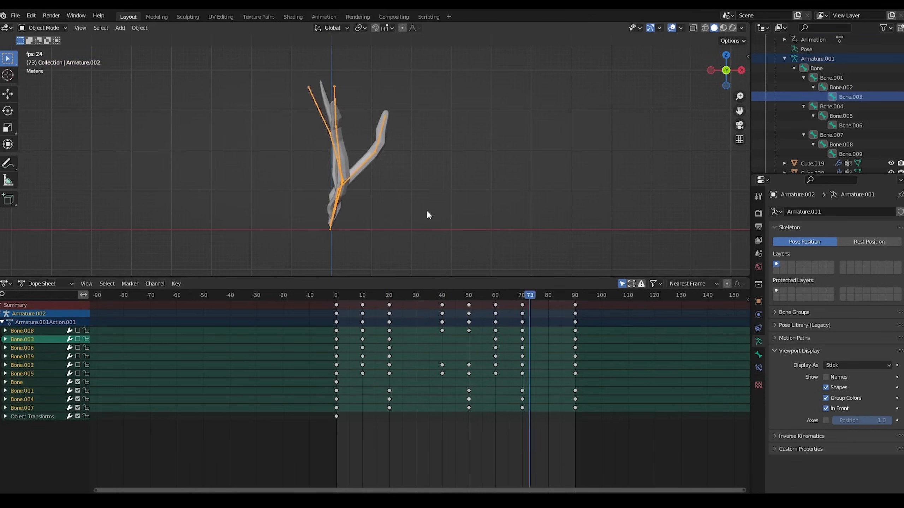
{"action": "left_click", "coordinate": [415, 294]}
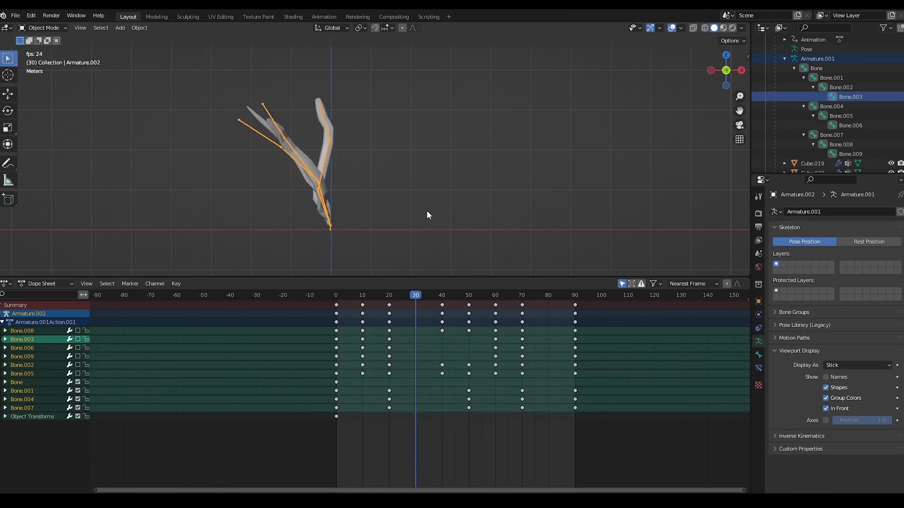
{"action": "left_click", "coordinate": [542, 294]}
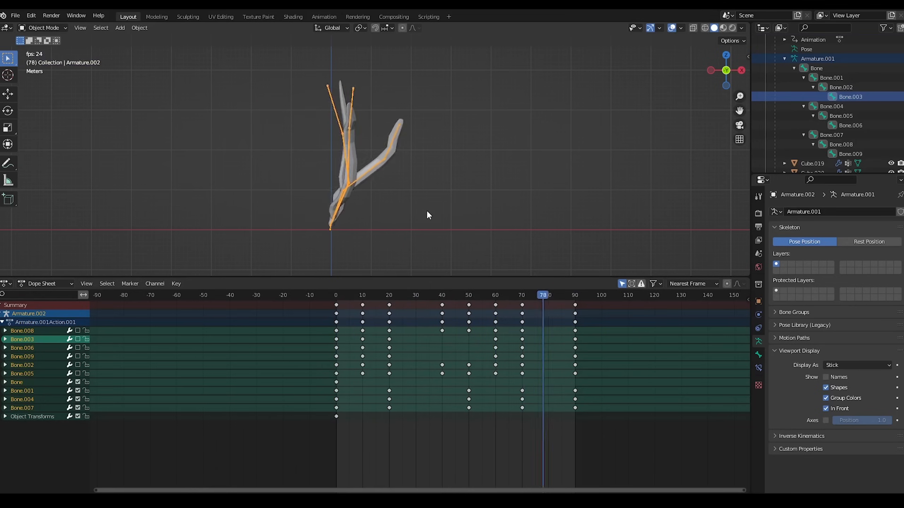
{"action": "left_click", "coordinate": [428, 295]}
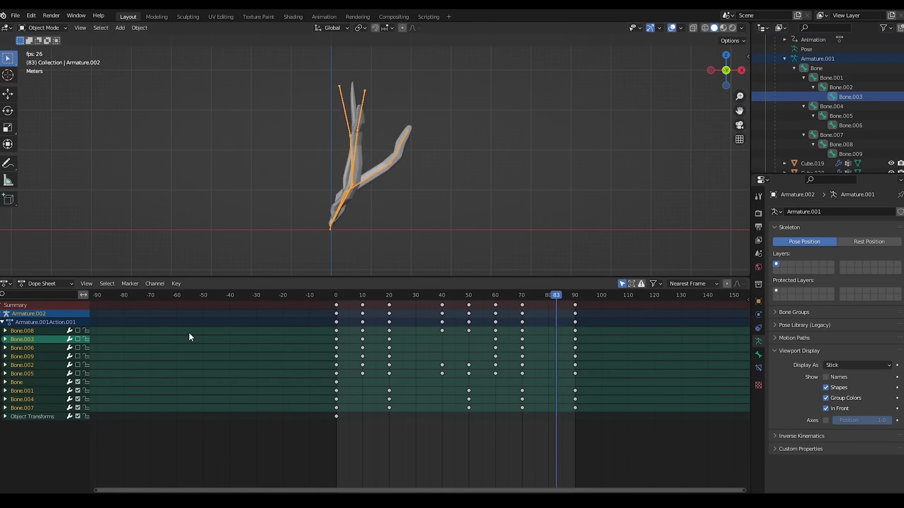
{"action": "left_click", "coordinate": [442, 295]}
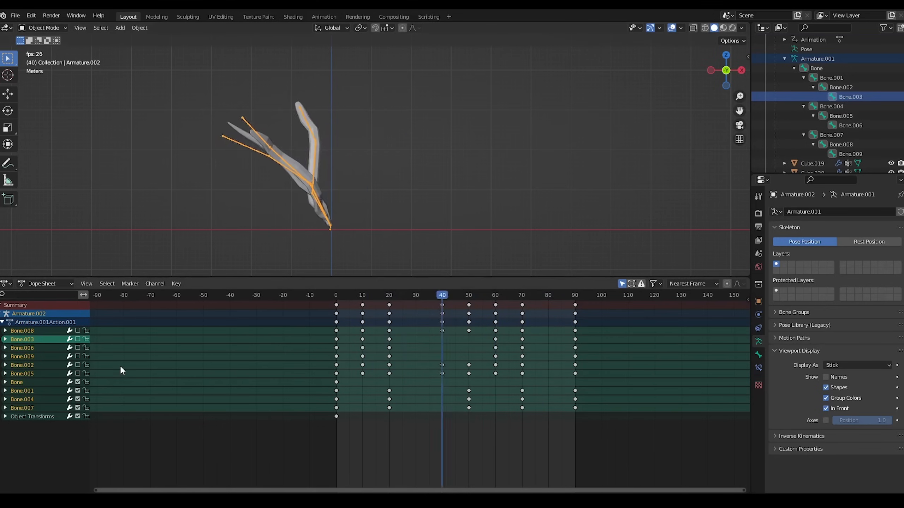
{"action": "left_click", "coordinate": [569, 294]}
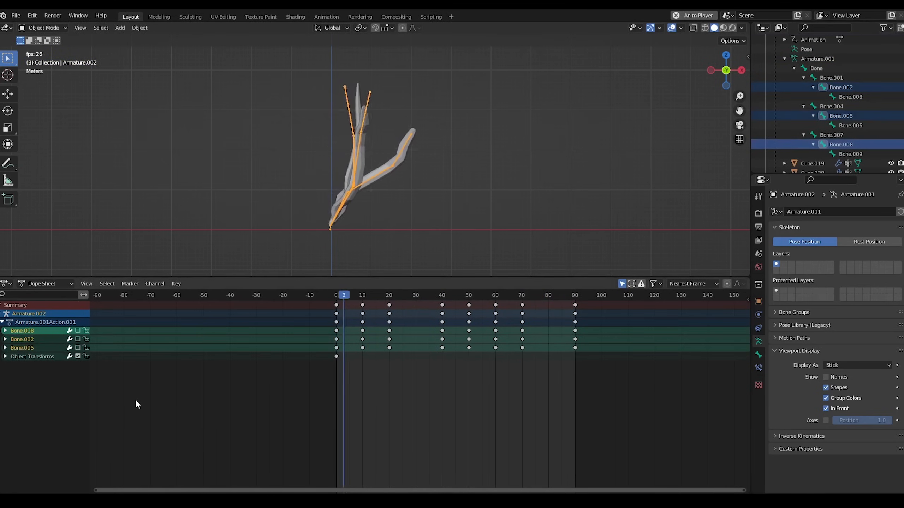
Select Bone.003, Bone.006 and Bone.009 in the Outliner and watch all three stalks sway.
{"action": "left_click", "coordinate": [471, 295]}
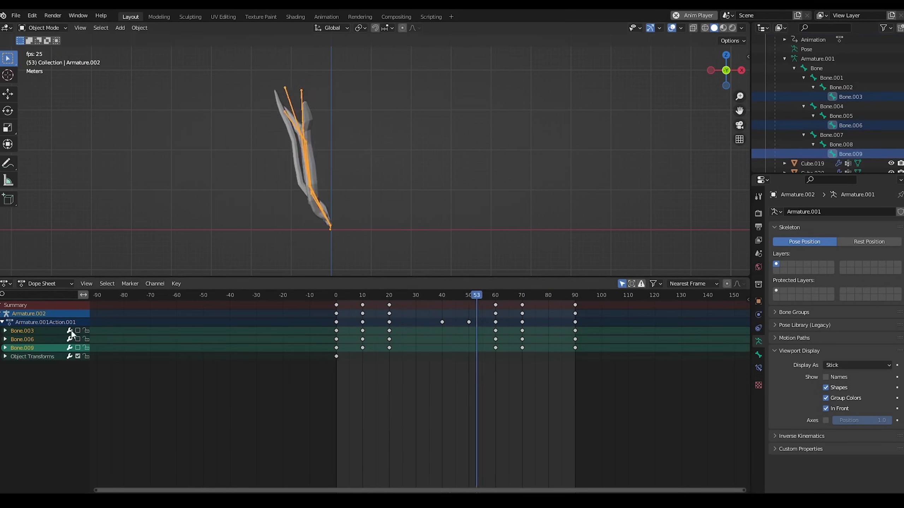
{"action": "left_click", "coordinate": [365, 295]}
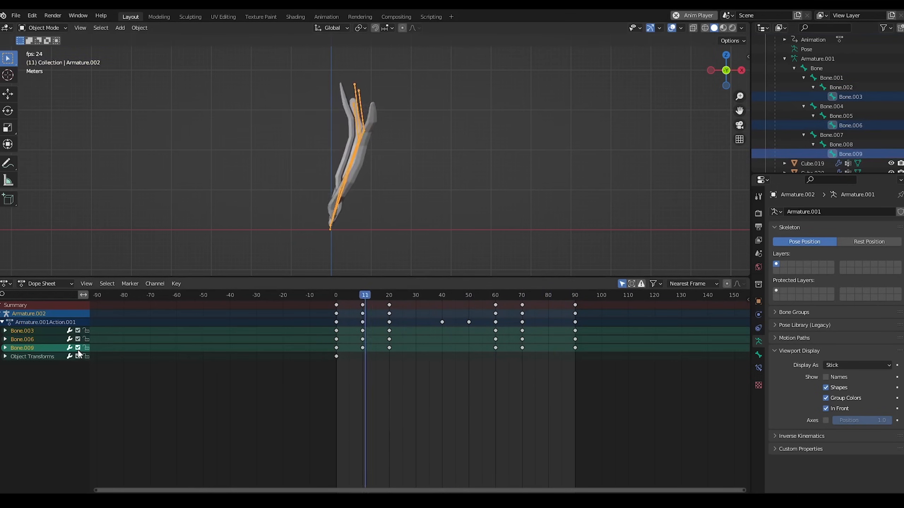
{"action": "left_click", "coordinate": [489, 294]}
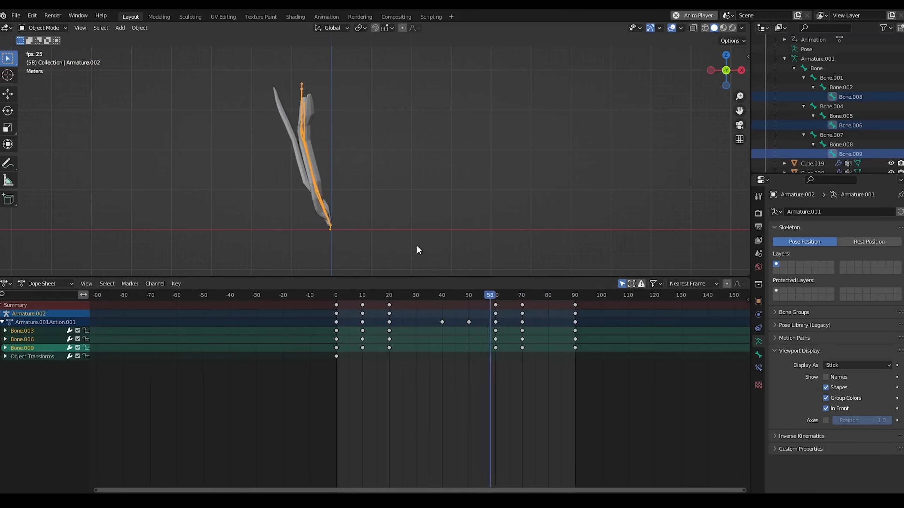
{"action": "left_click", "coordinate": [375, 295]}
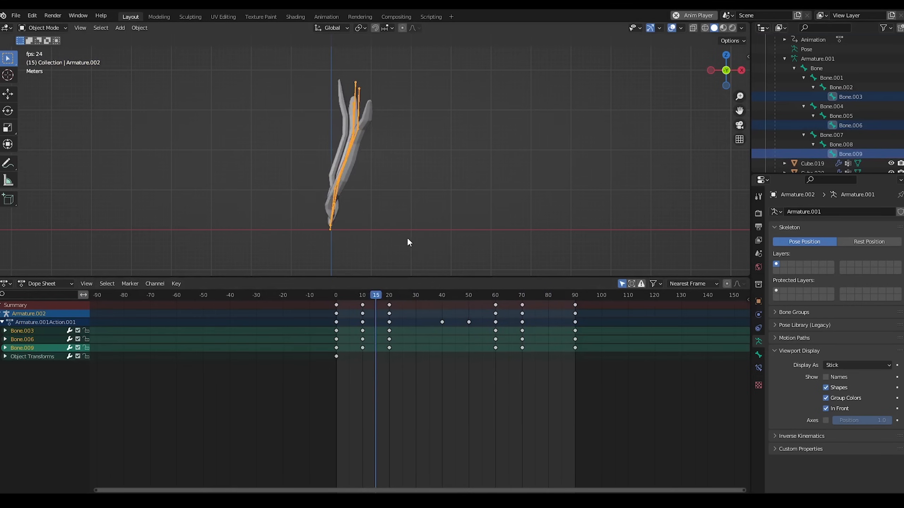
{"action": "left_click", "coordinate": [505, 294]}
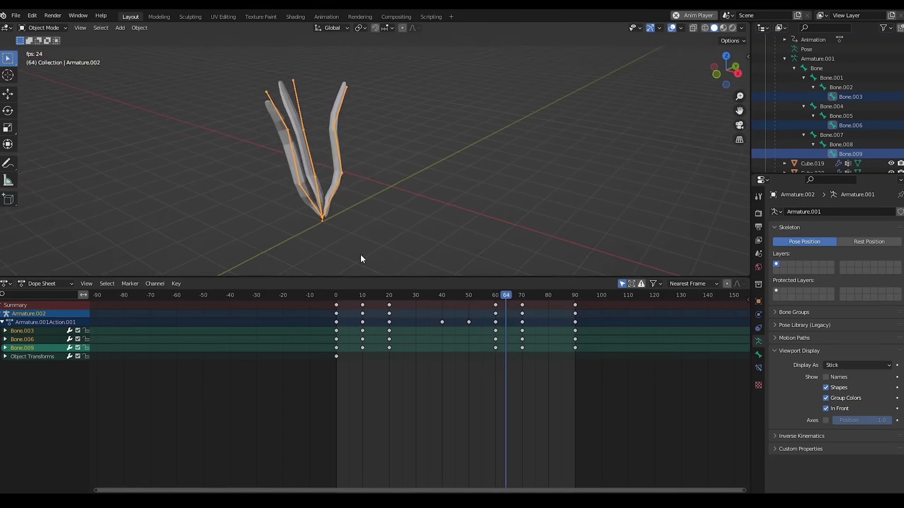
{"action": "left_click", "coordinate": [391, 294]}
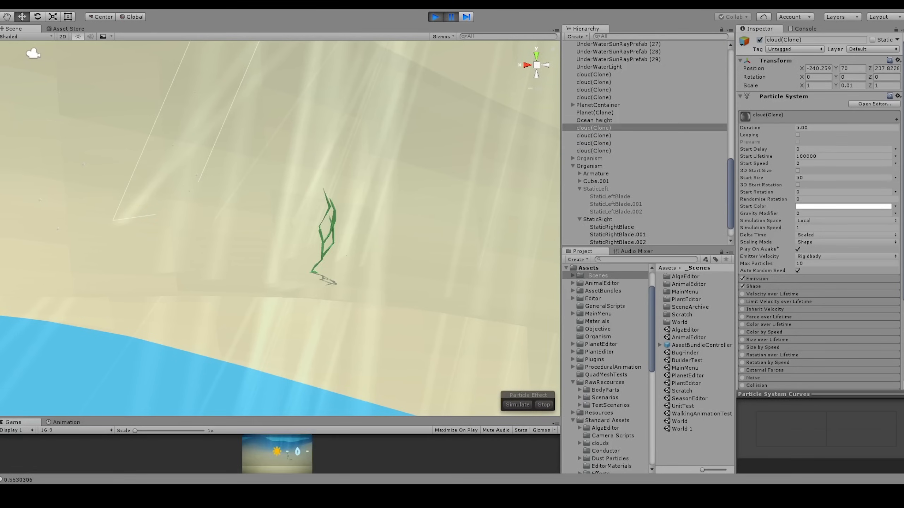
Preview the imported green alga swaying beneath the sun rays in Play mode.
{"action": "left_click", "coordinate": [592, 151]}
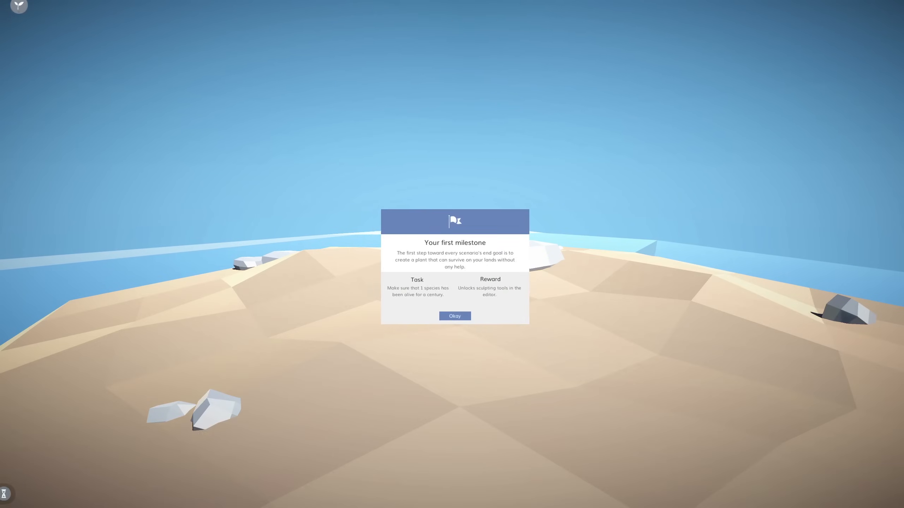
Start the new starter level and read the 'Your first milestone' species message.
{"action": "left_click", "coordinate": [455, 316]}
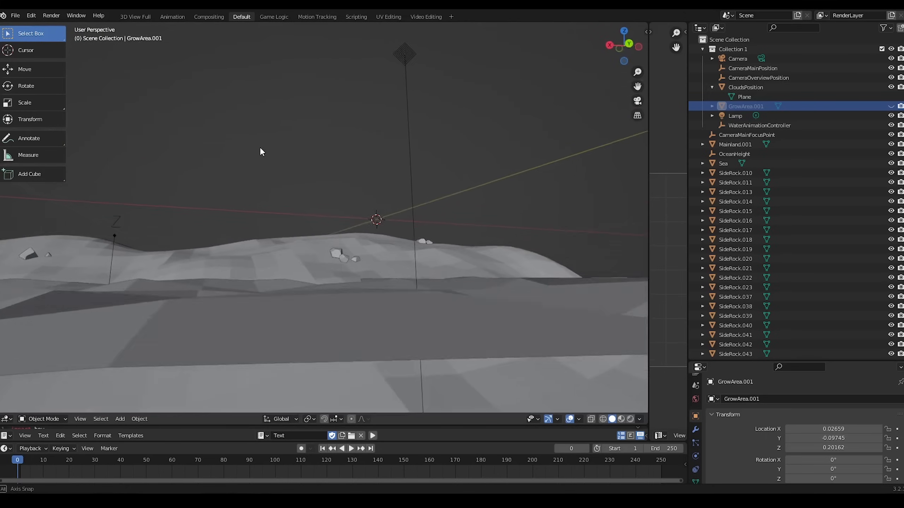
Orbit the island terrain scene to look across its low-poly rocky landscape.
{"action": "left_click_drag", "start_coordinate": [260, 152], "coordinate": [320, 192]}
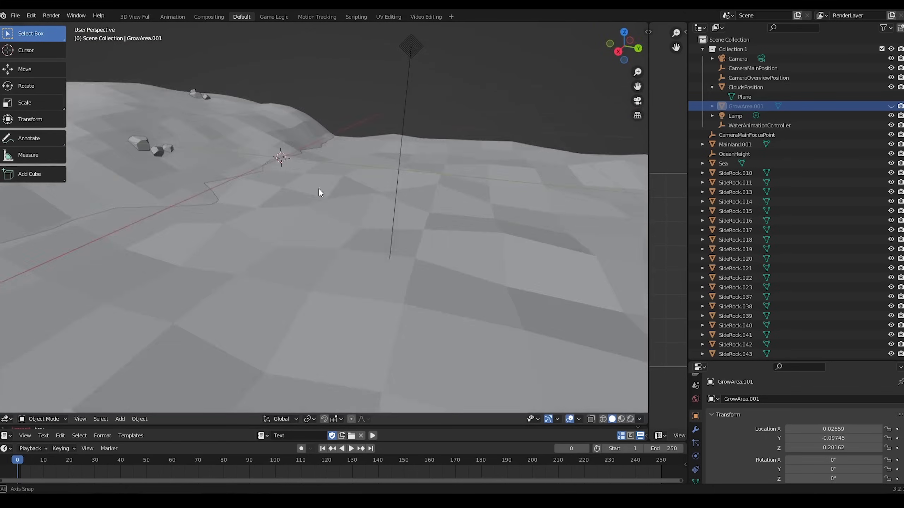